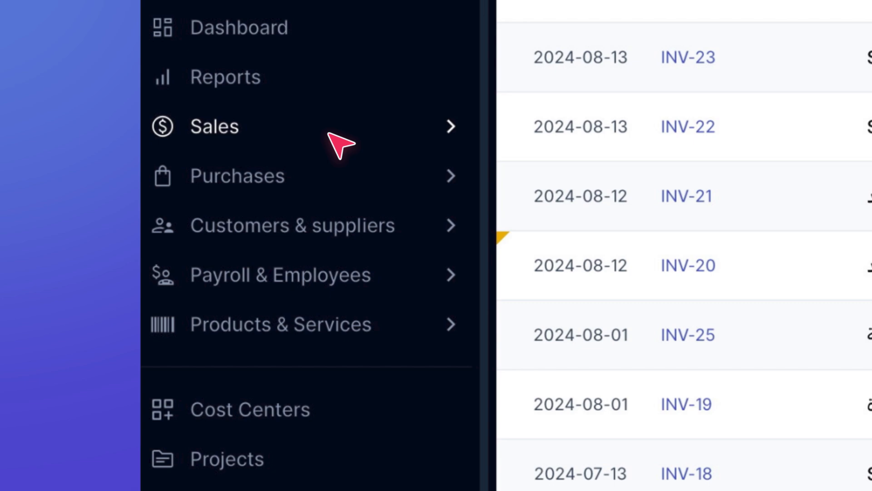
Step: From Sales > Customer payments, start a new Invoices payment / advance
left_click(213, 127)
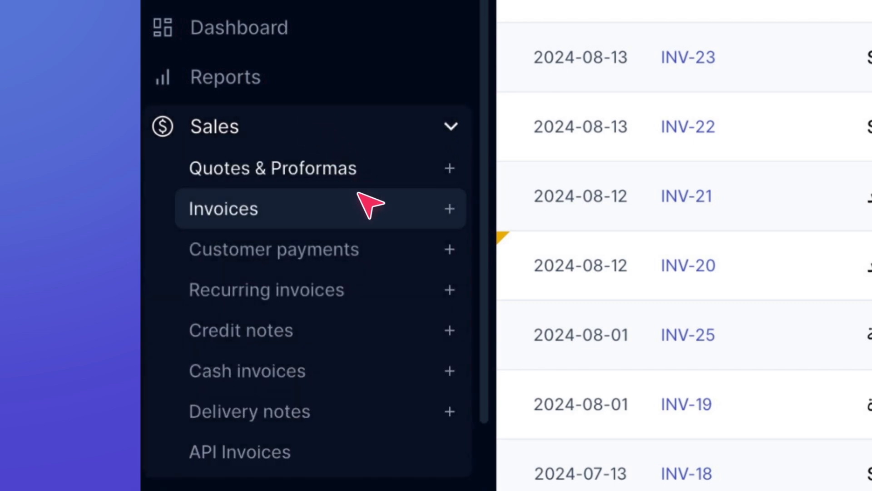
left_click(273, 249)
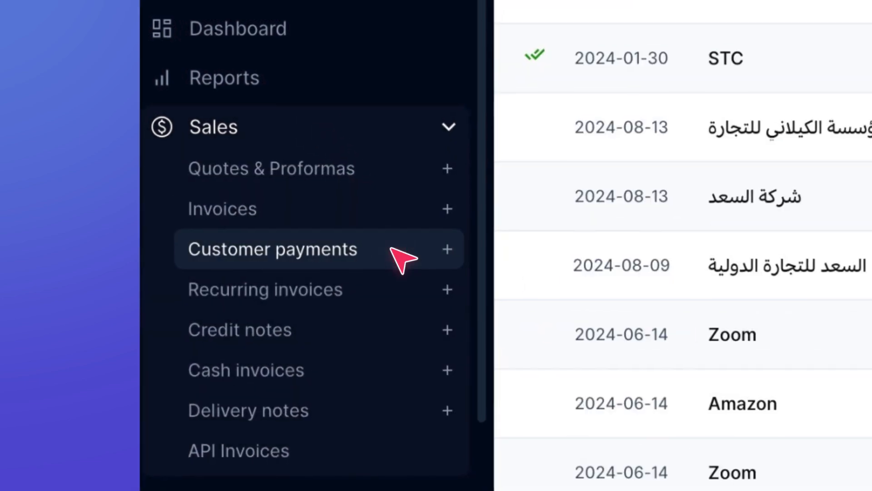
left_click(273, 248)
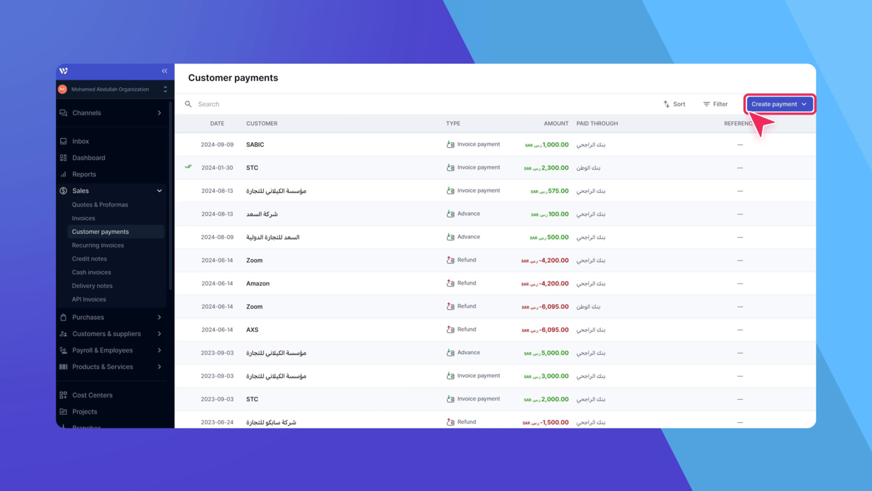
left_click(780, 104)
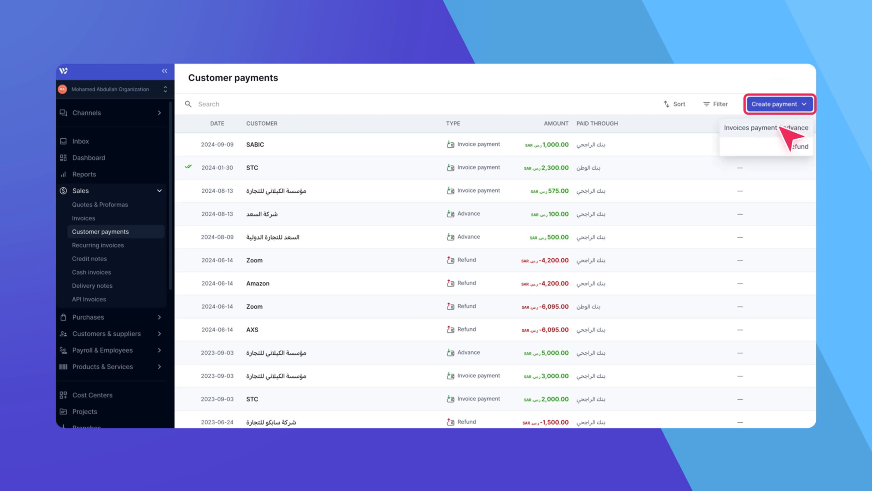
left_click(751, 127)
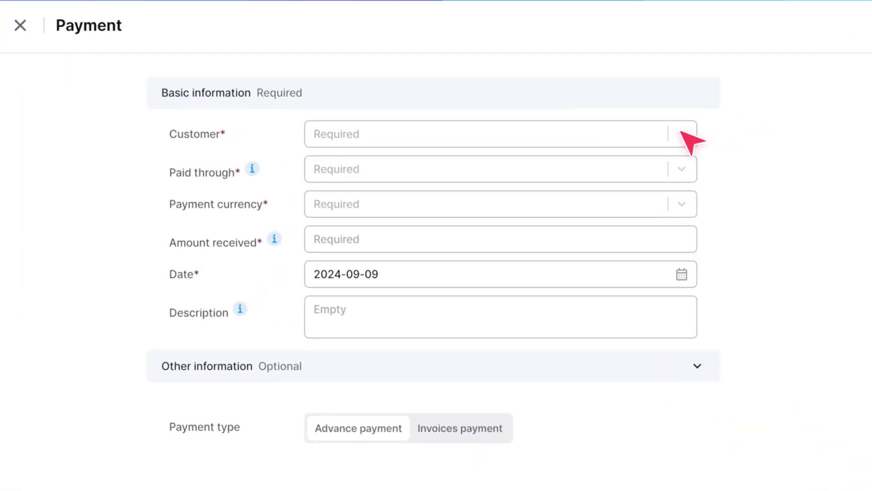
Step: Enter customer SABIC, bank account 106, SAR currency and 10,000 amount received
type("sa")
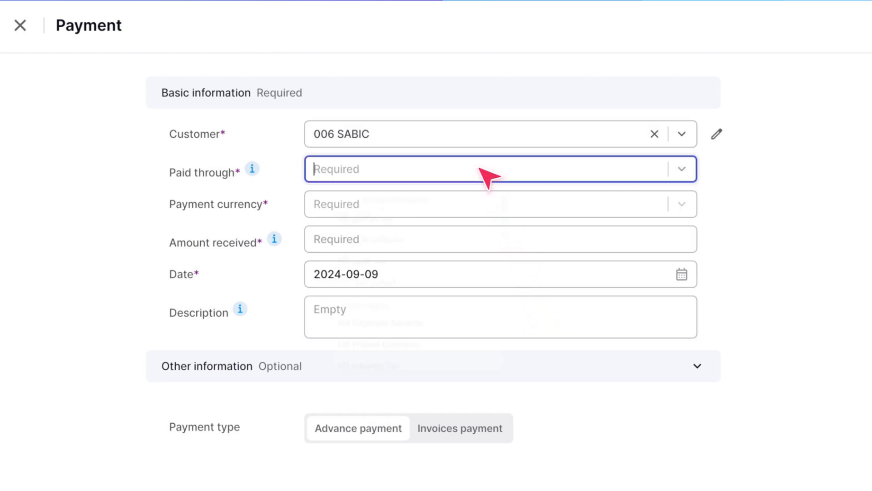
left_click(500, 169)
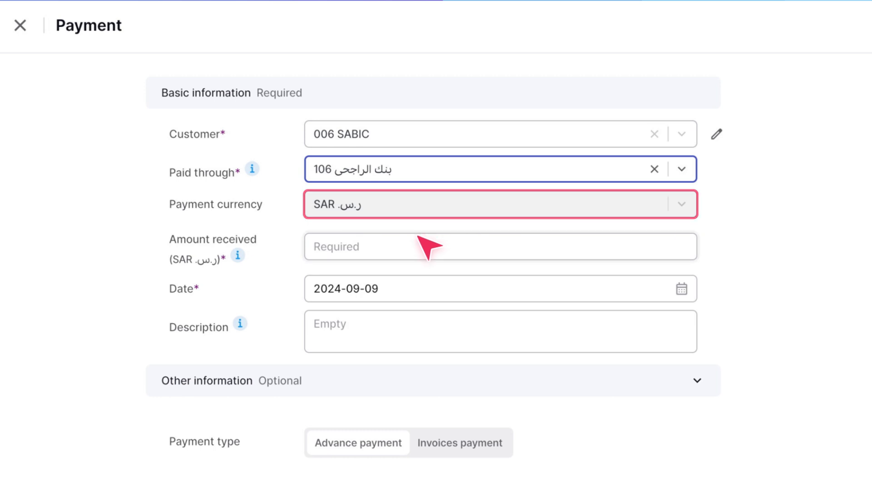
type("10000")
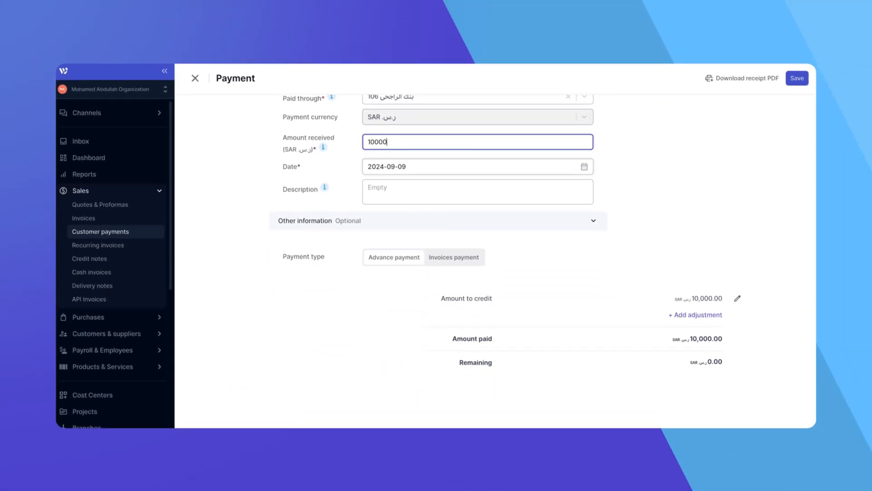
Step: Switch the payment type to Invoices payment to list SABIC's 8 outstanding invoices
left_click(453, 257)
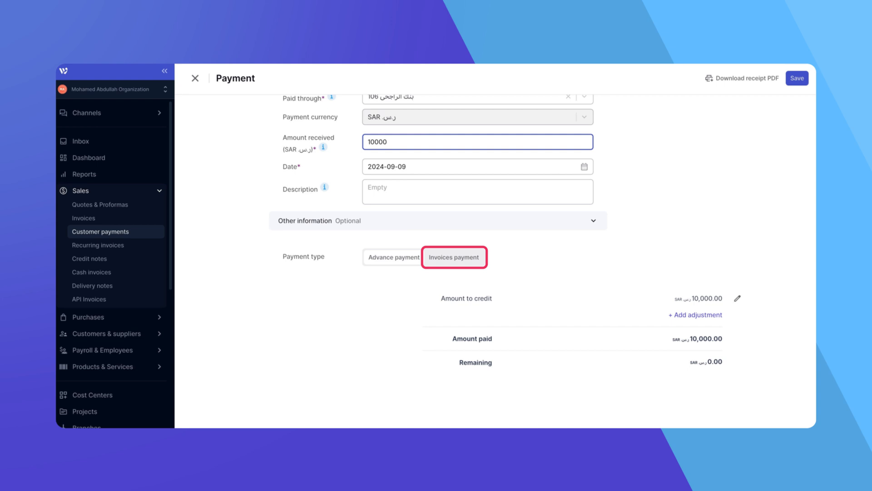
left_click(393, 257)
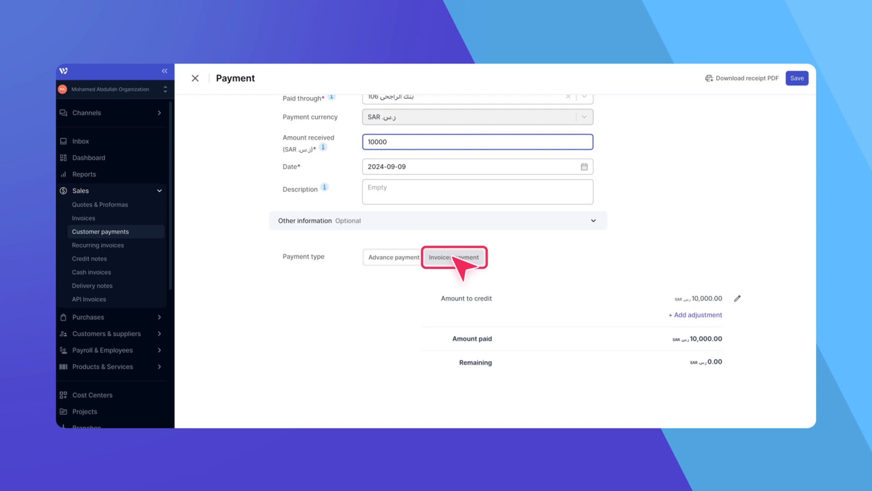
left_click(453, 256)
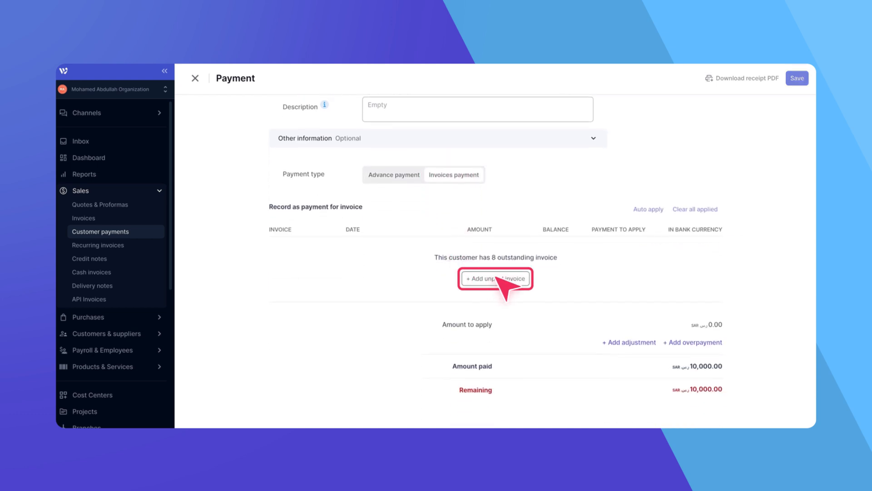
Step: Add unpaid invoices INV-18, INV-23 and INV-10 to the payment
left_click(494, 278)
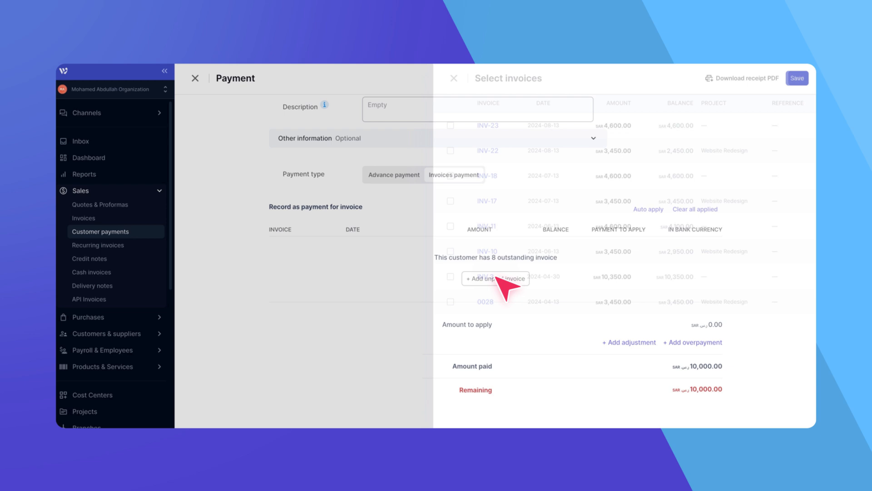
left_click(494, 278)
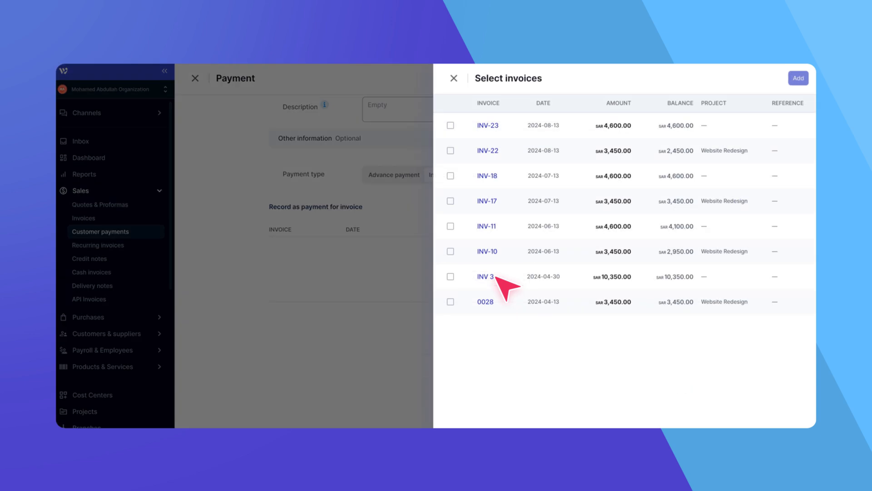
mouse_move(468, 195)
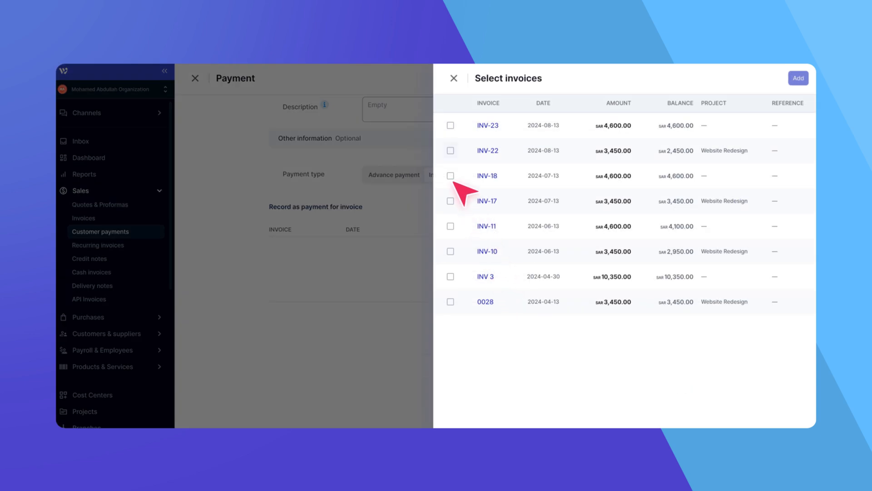
left_click(451, 175)
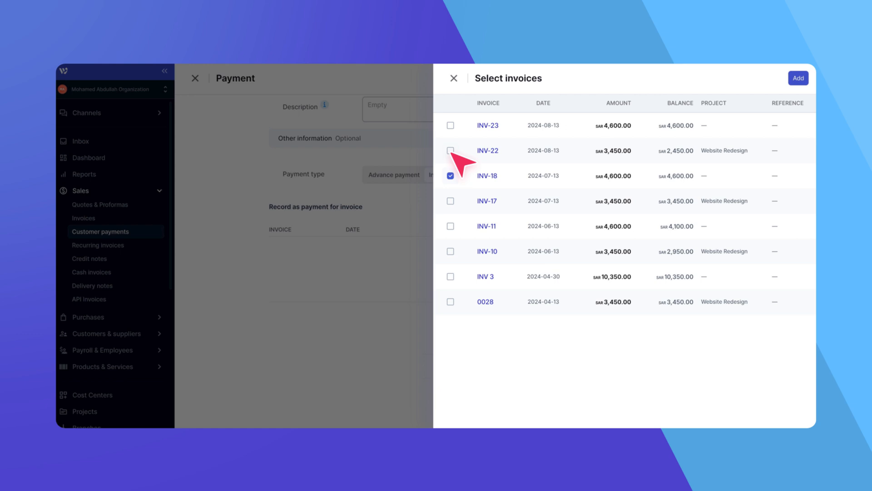
left_click(450, 125)
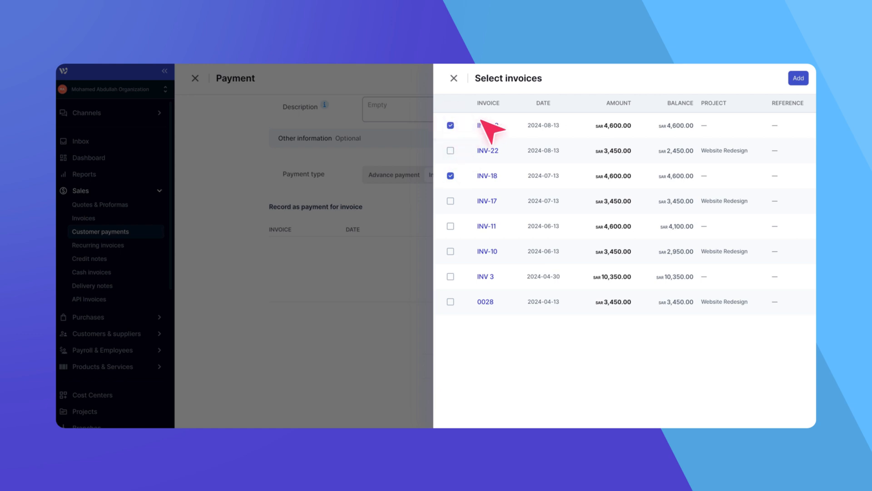
left_click(798, 78)
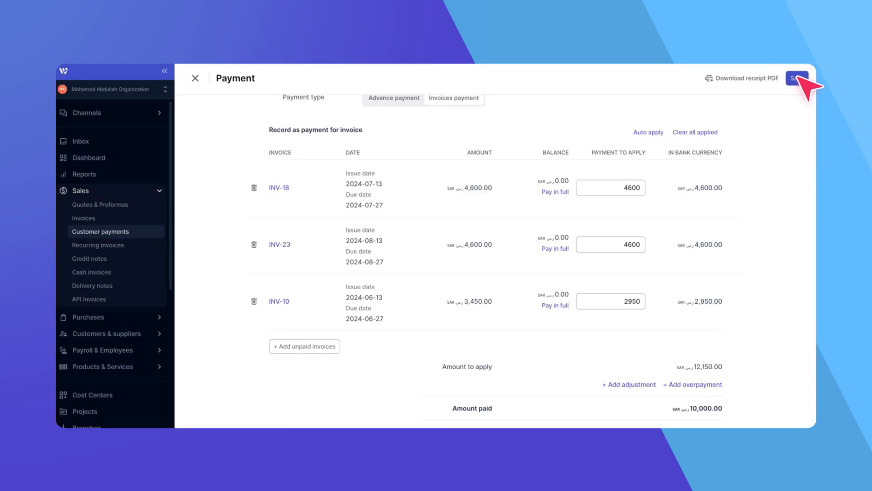
mouse_move(610, 301)
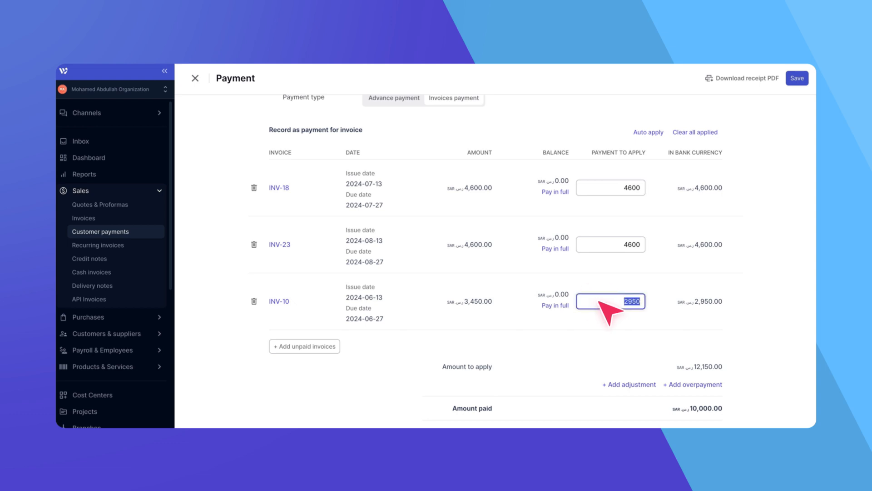
Step: Change INV-10's payment to apply to 800, leaving nothing of the 10,000 remaining
type("800")
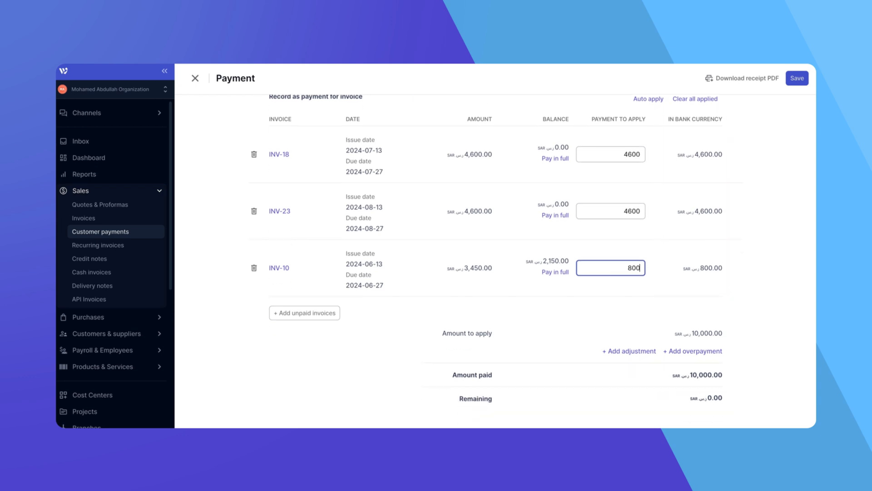
scroll("down", 3)
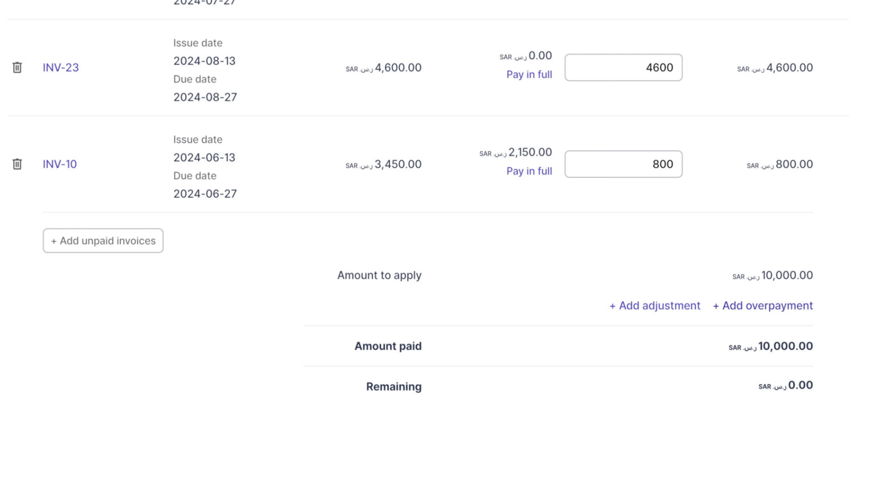
left_click(772, 274)
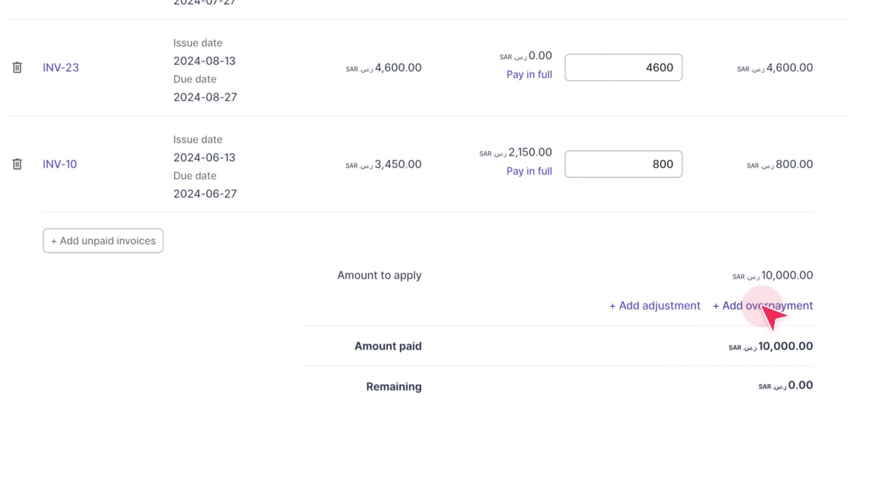
left_click(765, 305)
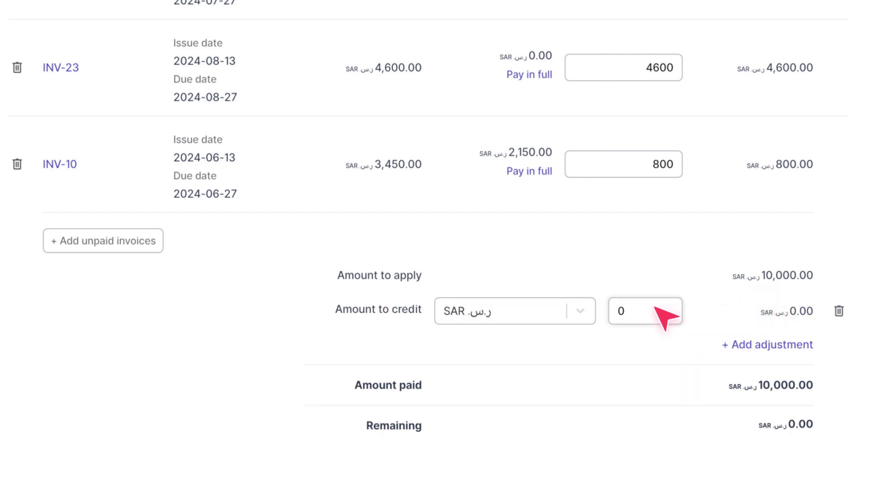
type("288")
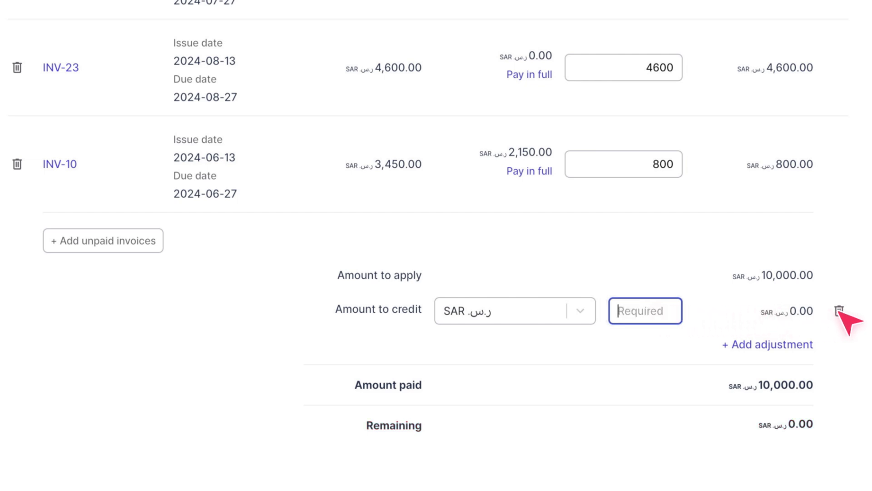
left_click(840, 310)
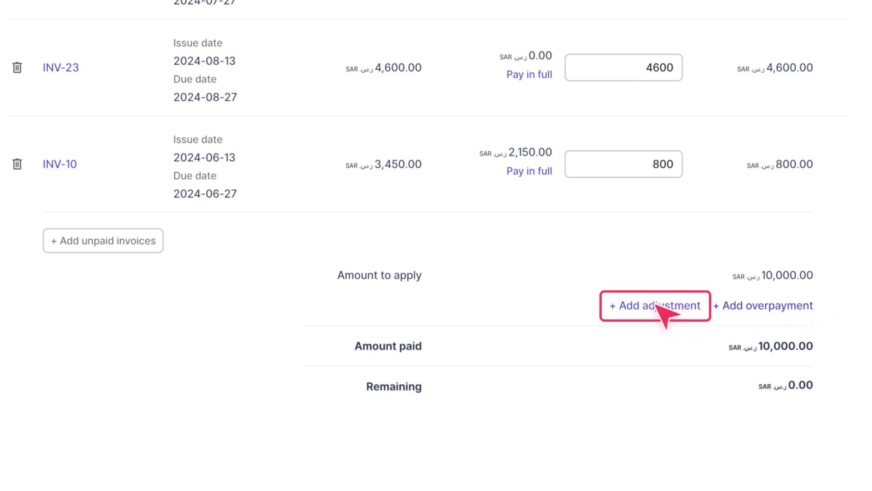
left_click(654, 305)
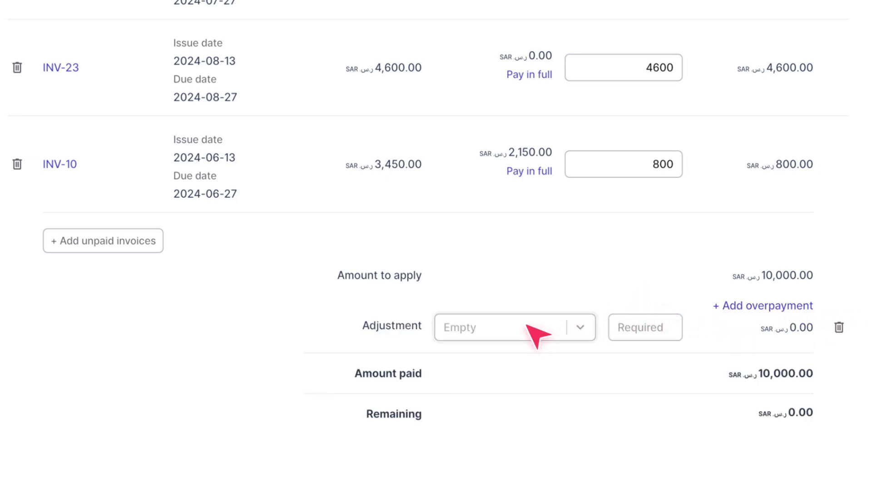
type("ban")
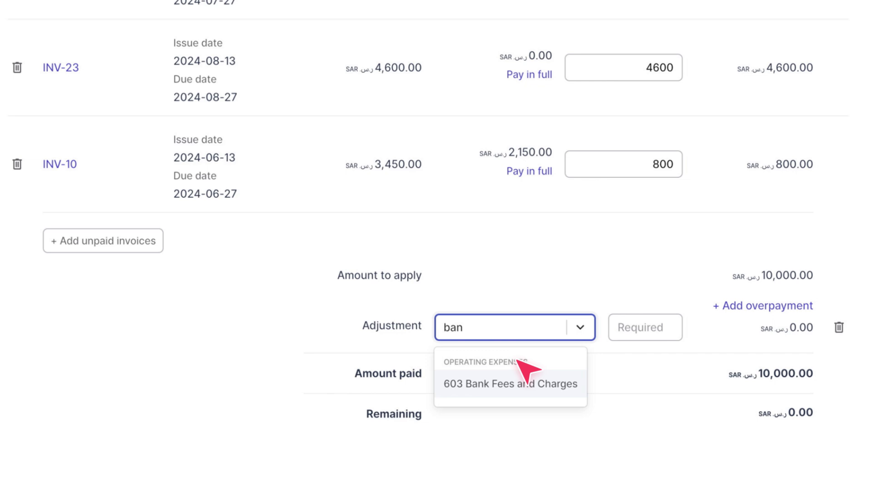
left_click(508, 383)
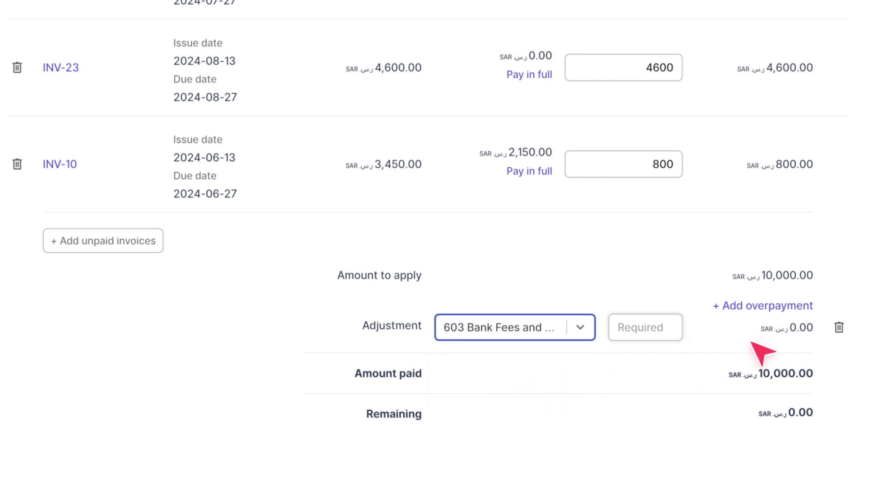
left_click(839, 327)
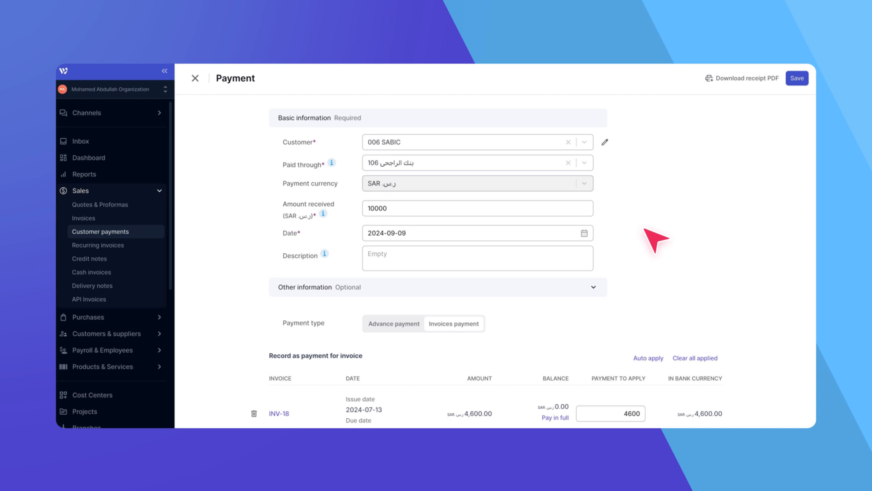
Step: Save the 10,000 SABIC payment and close it back to the Customer payments list
left_click(796, 77)
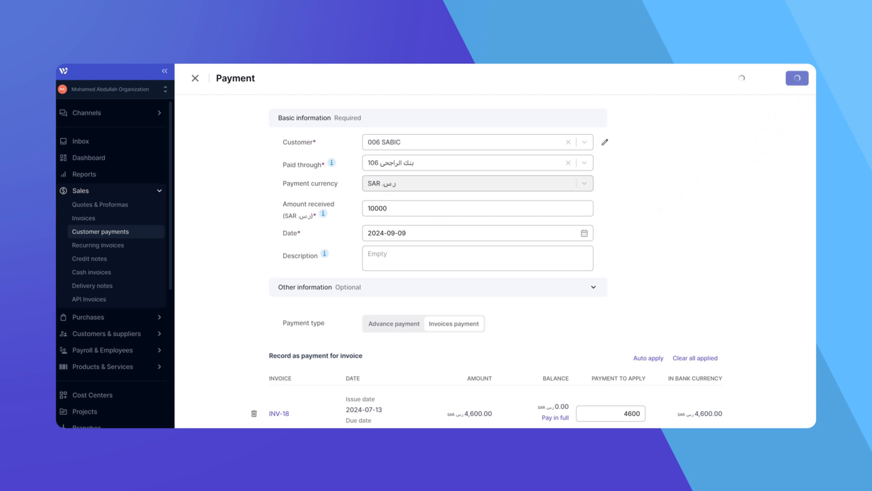
left_click(796, 77)
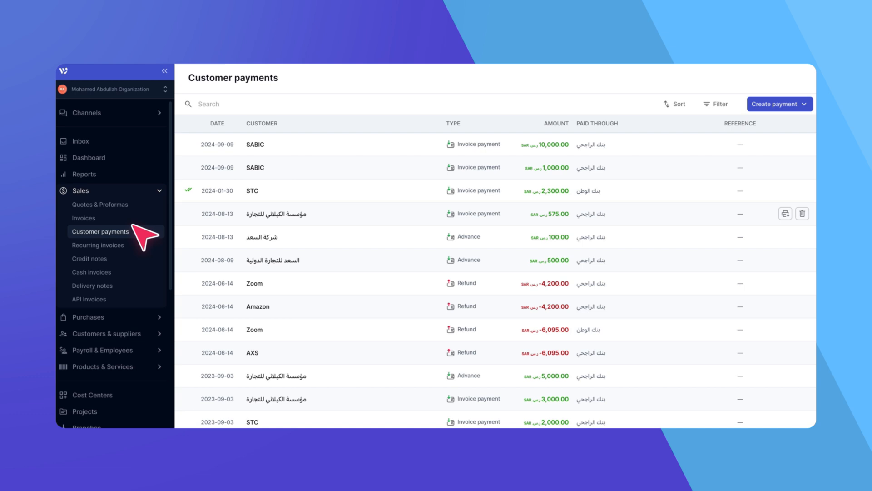
Step: Open Sales > Invoices and view the paid SABIC invoice INV-23
left_click(84, 218)
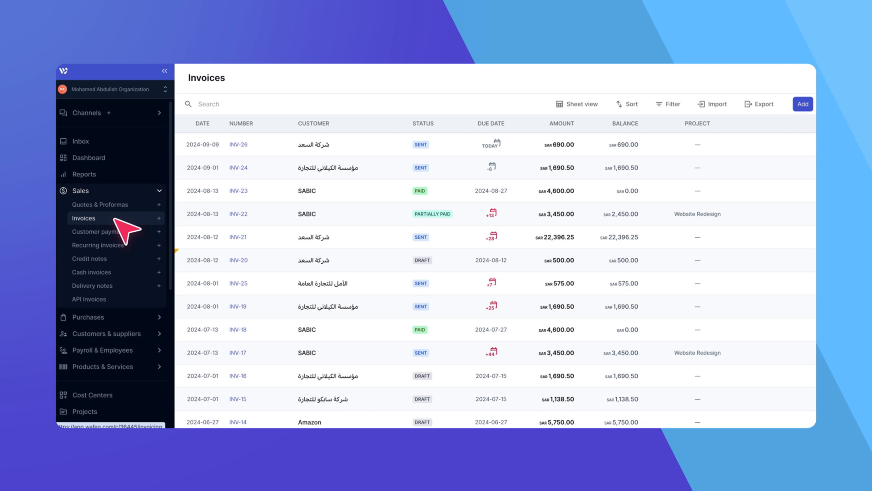
mouse_move(321, 204)
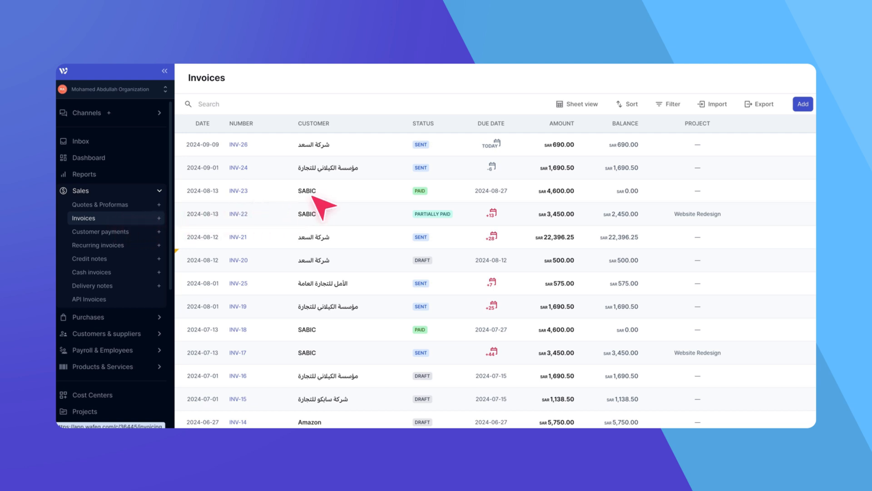
left_click(306, 190)
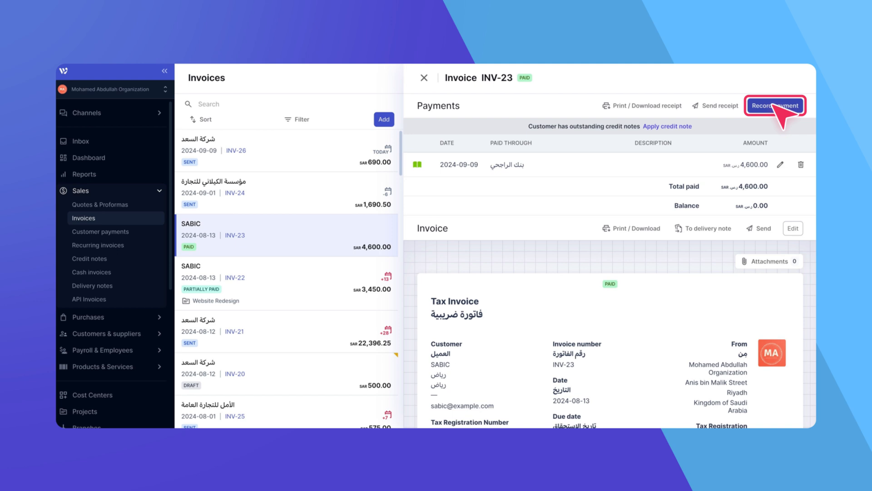
mouse_move(775, 105)
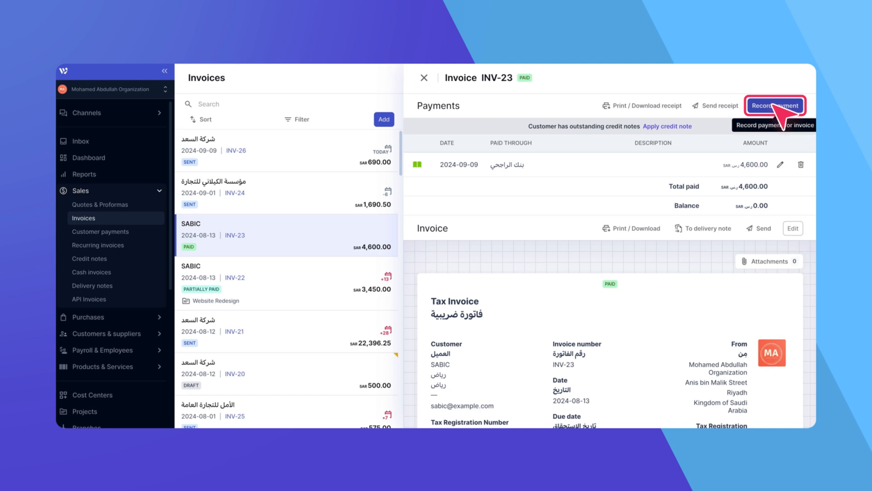
mouse_move(774, 105)
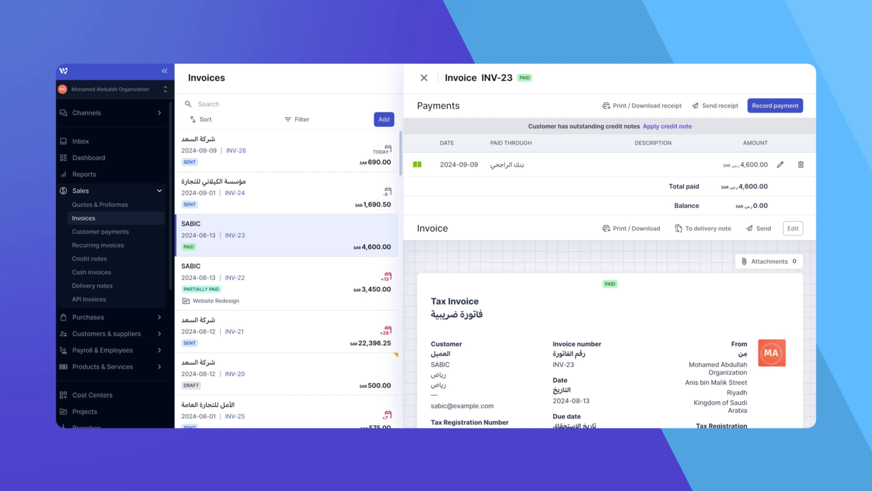
Step: Return to the Customer payments list after checking INV-23's 4,600 payment
left_click(101, 231)
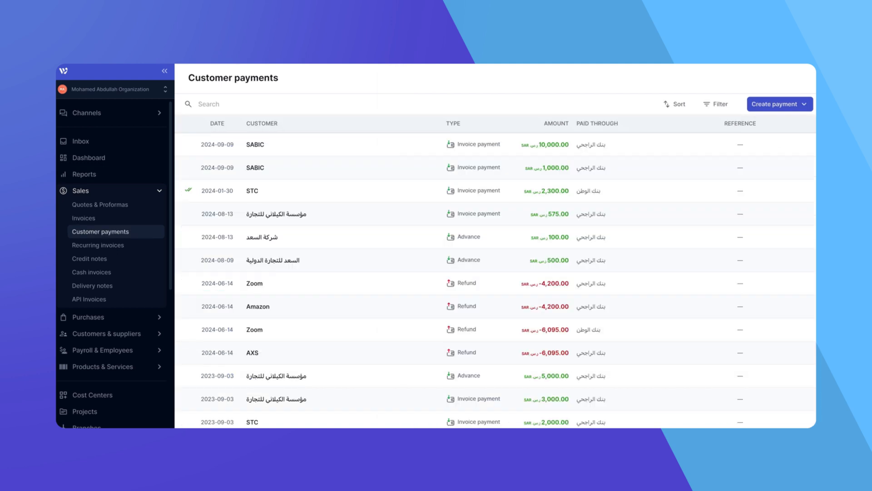